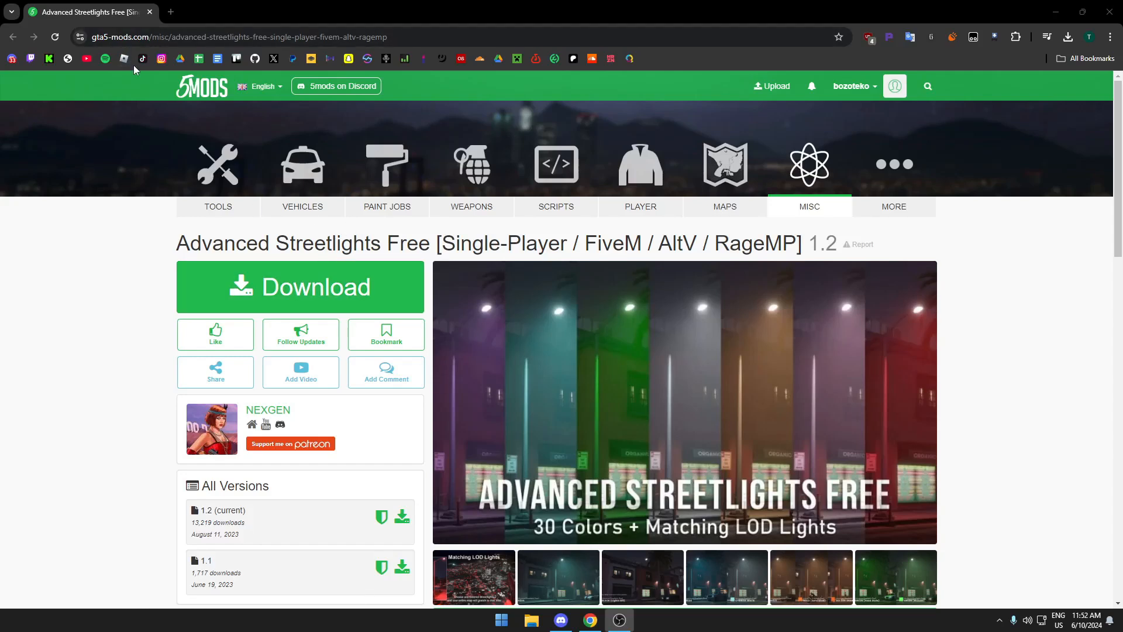
mouse_move(259, 267)
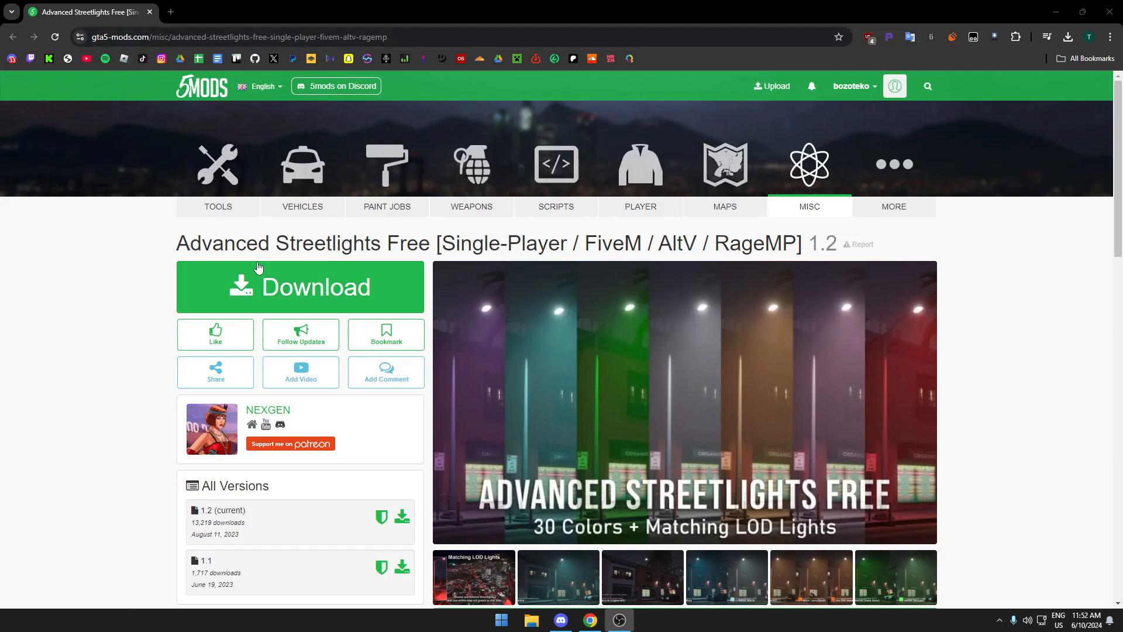
- Download the Advanced Streetlights Free mod package from its GTA5-Mods.com page
click(299, 287)
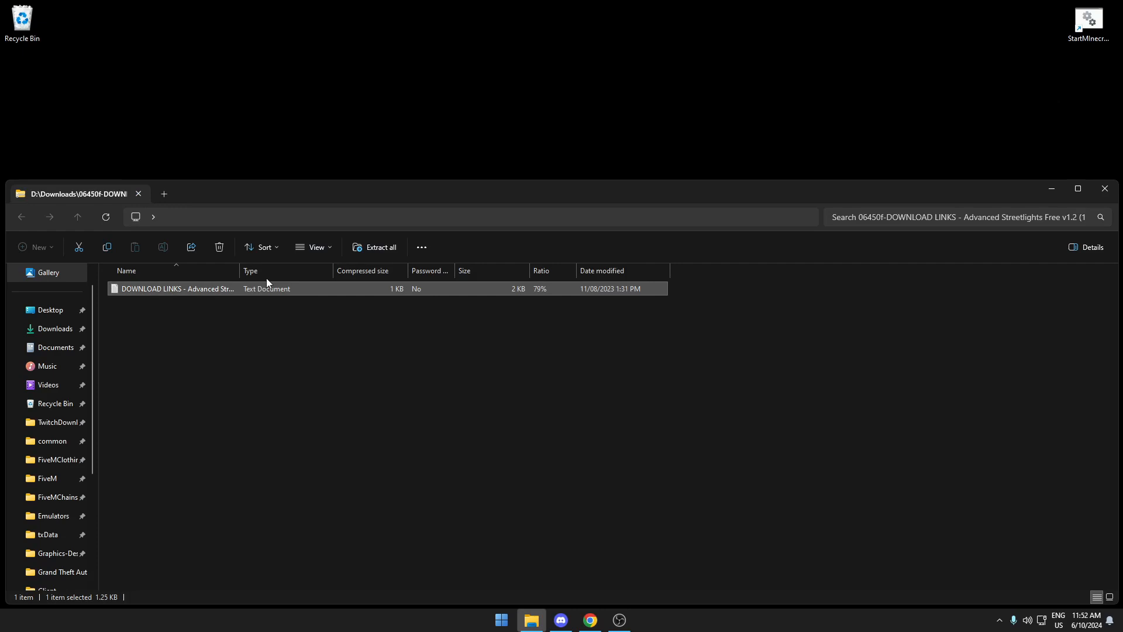
- View the DOWNLOAD LINKS text file in Notepad and pick out the FiveM Client link
double_click(175, 288)
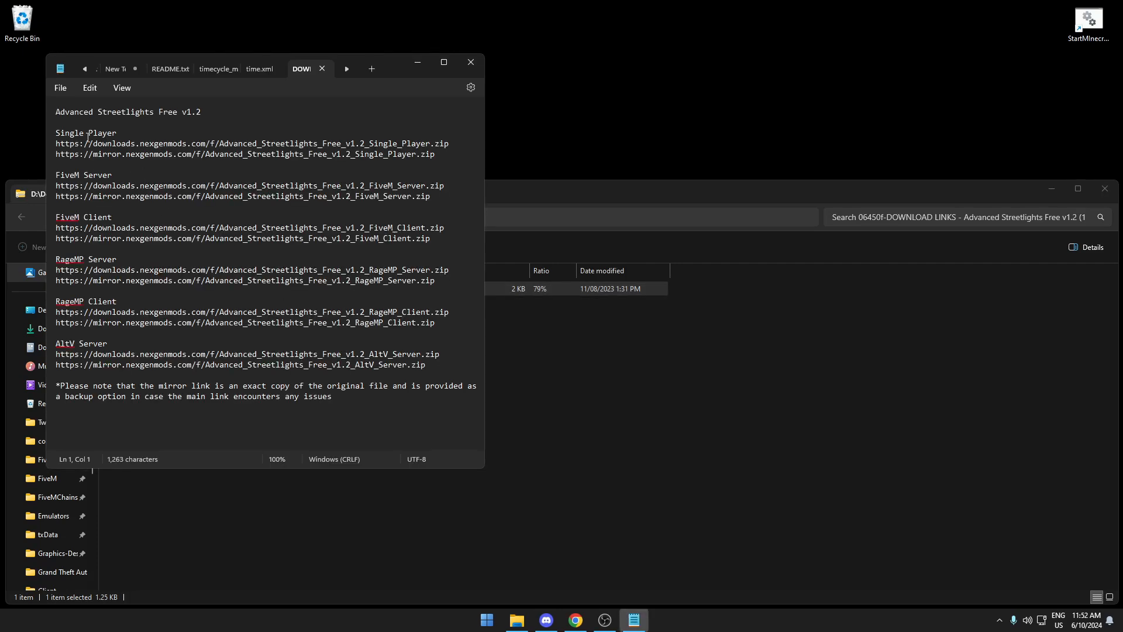
double_click(69, 217)
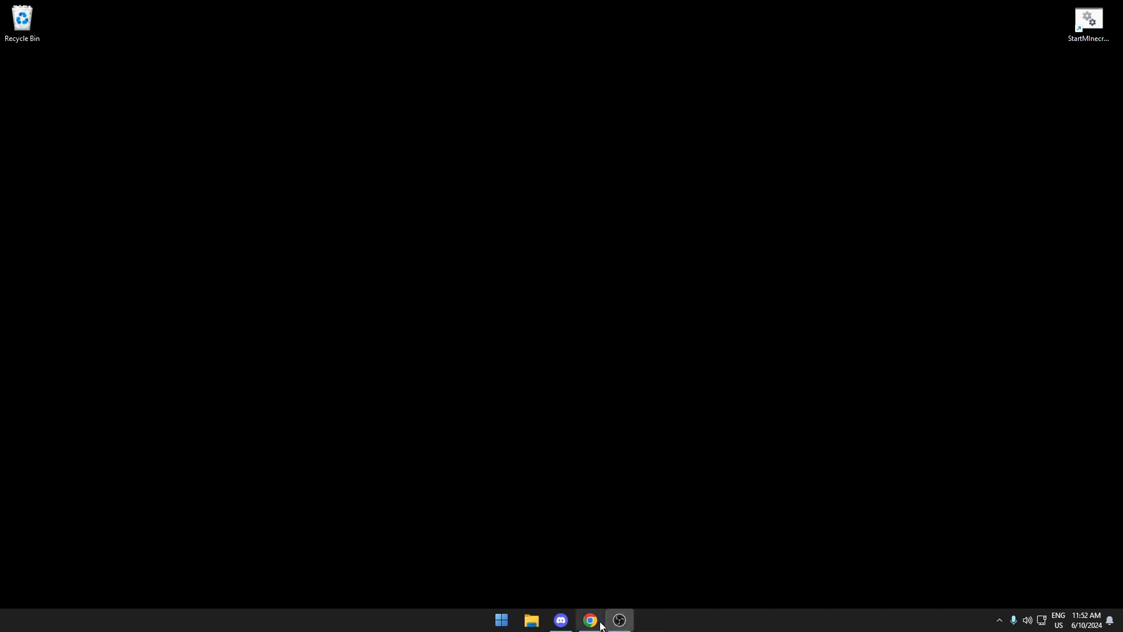
- Retrieve the downloaded Advanced_Streetlights_Free_v1.2_FiveM_Client.zip from Chrome's downloads list
click(590, 620)
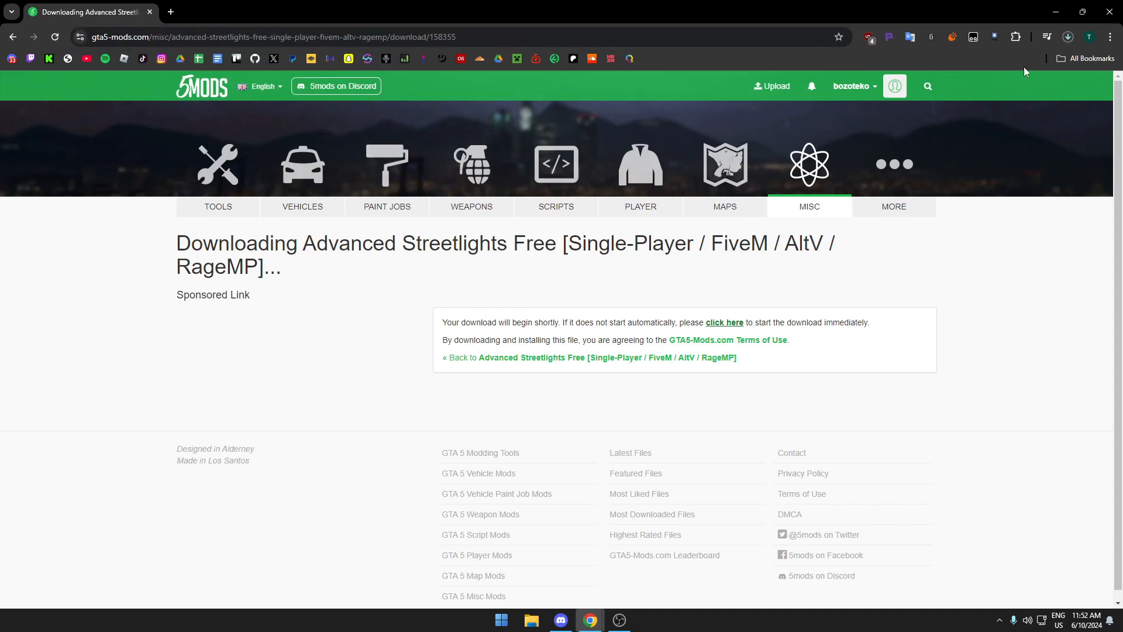
click(1067, 37)
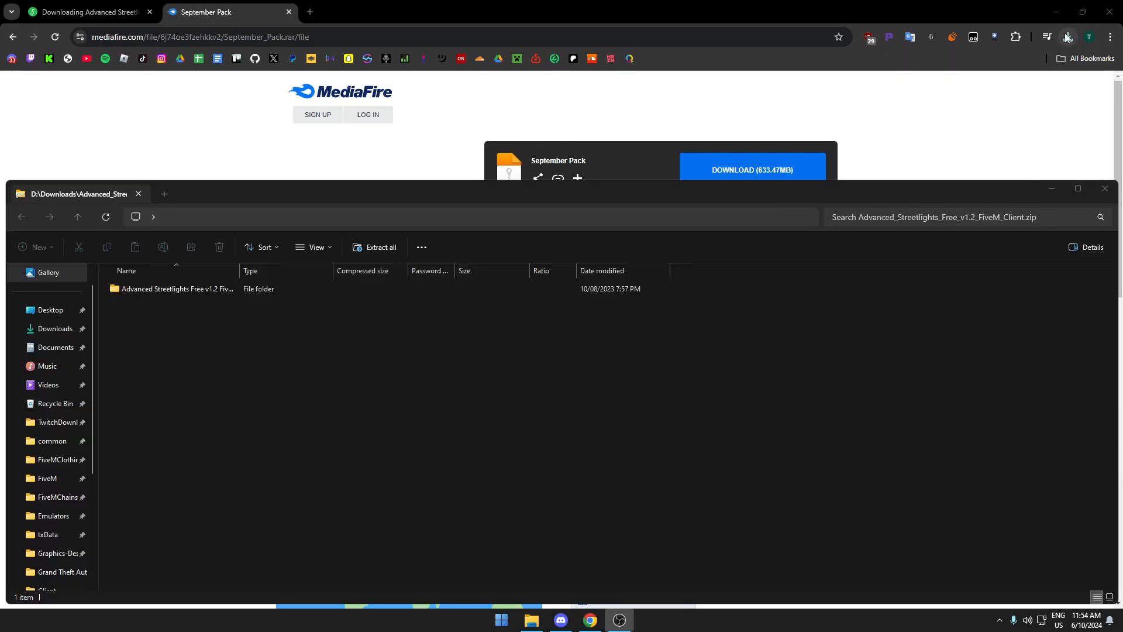
- Browse the FiveM Client folder to the Red (Horror Edition) NEXGEN_advancedstreetlights.rpf file
double_click(178, 289)
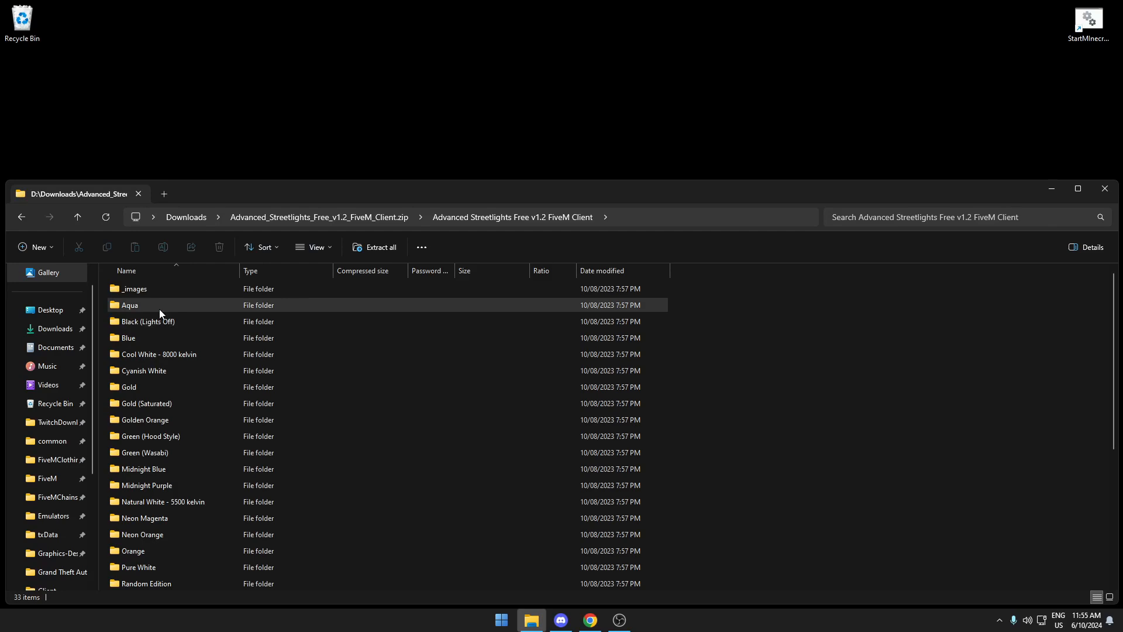
scroll(down, 3)
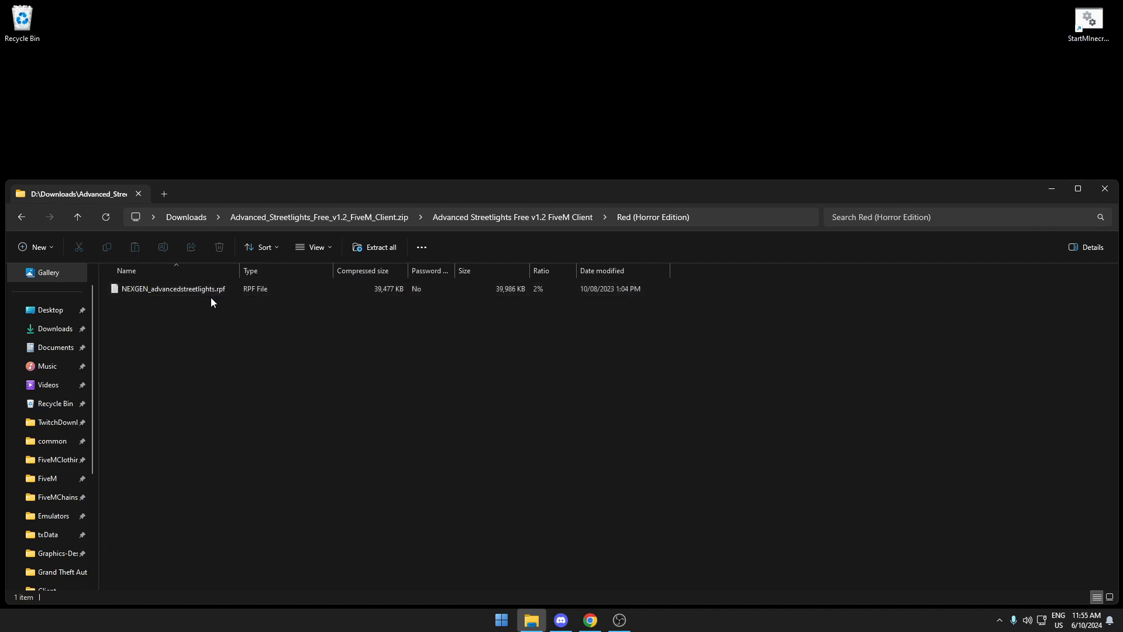
click(172, 288)
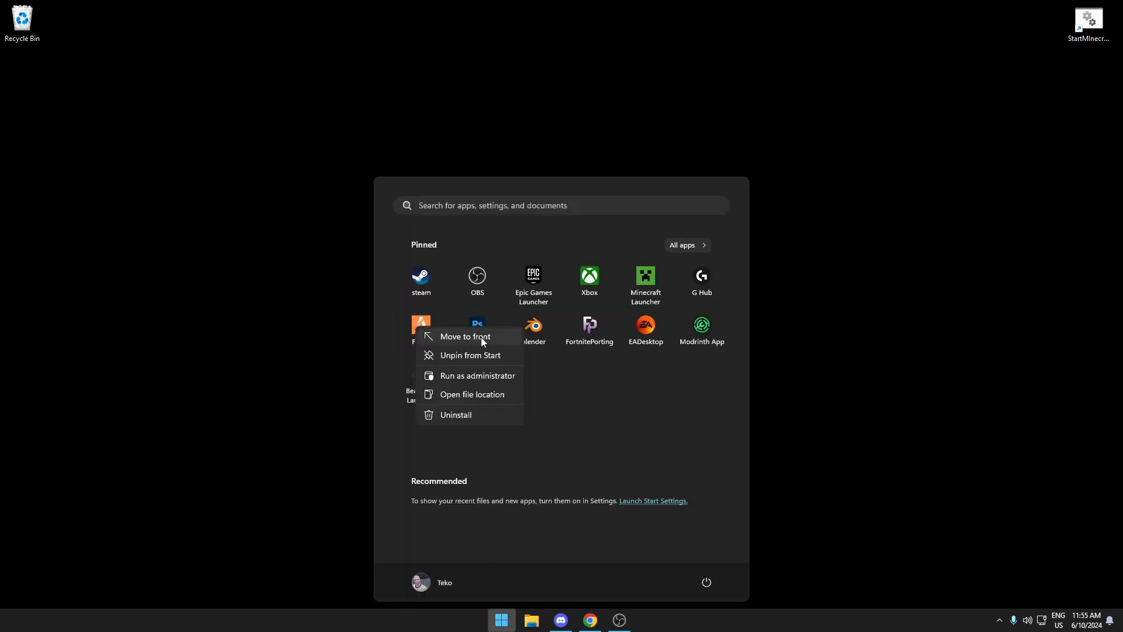
- Go to FiveM's install location and enter the FiveM Application Data mods folder
click(473, 394)
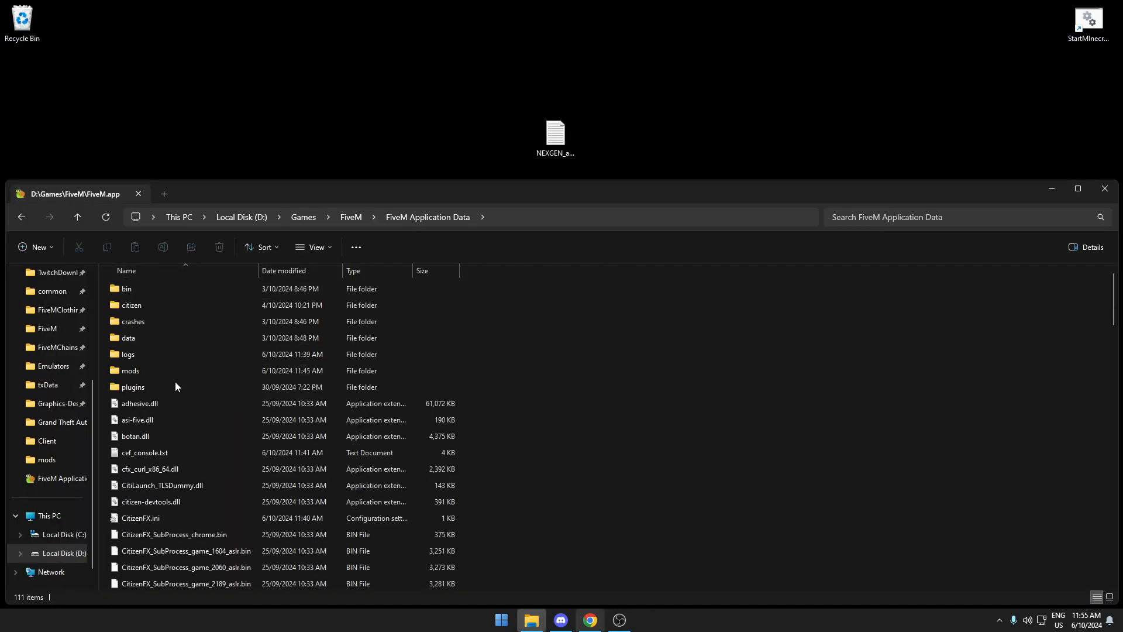
double_click(131, 369)
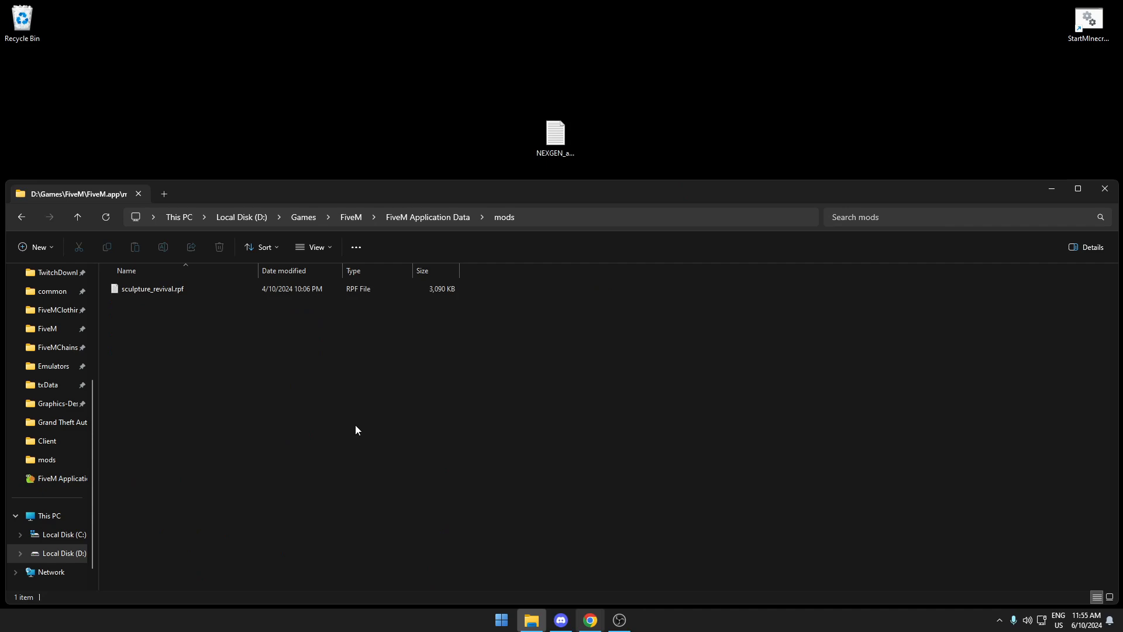